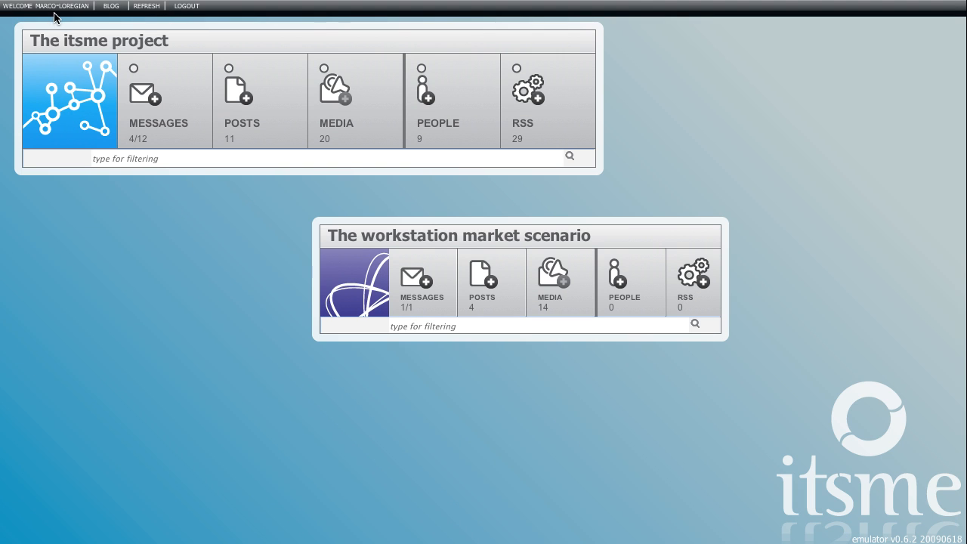
{"action": "mouse_move", "coordinate": [913, 405]}
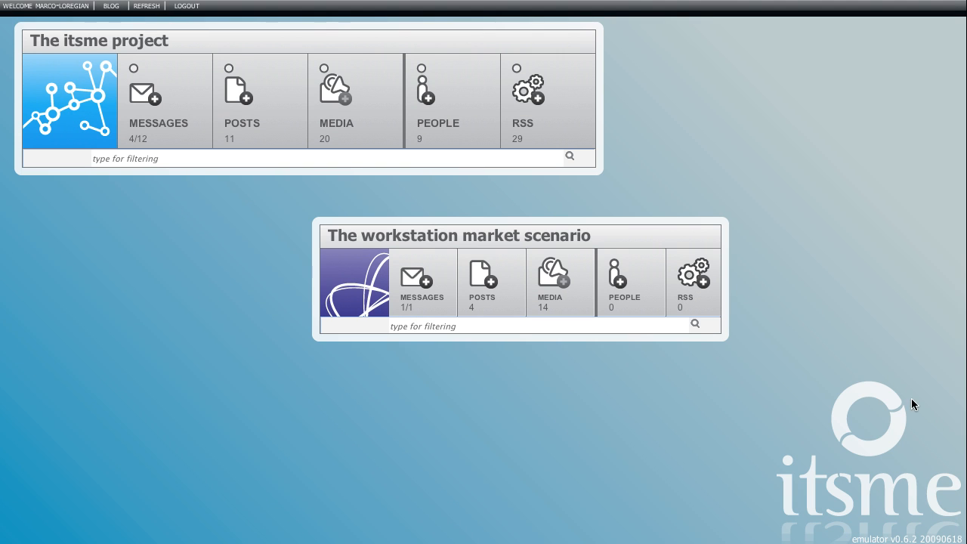
{"action": "mouse_move", "coordinate": [349, 43]}
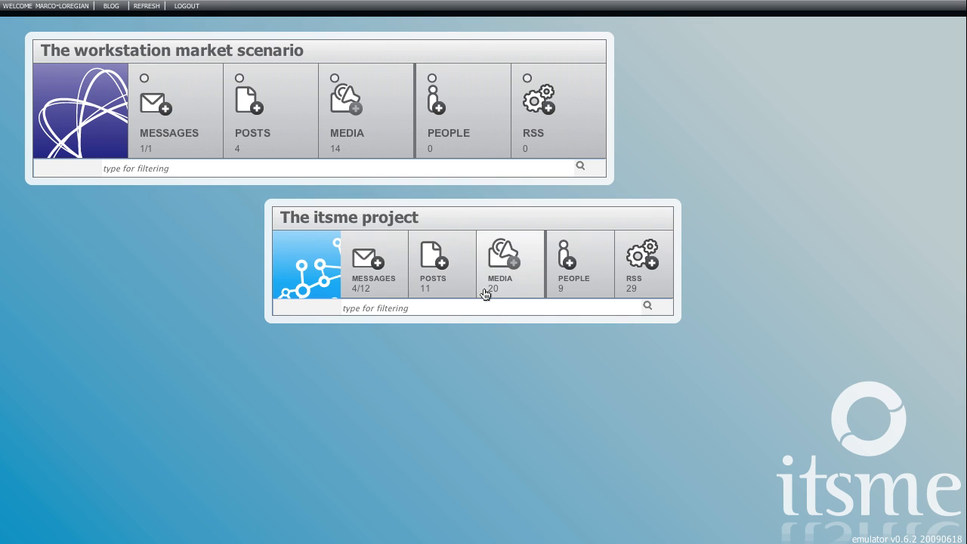
{"action": "mouse_move", "coordinate": [643, 292]}
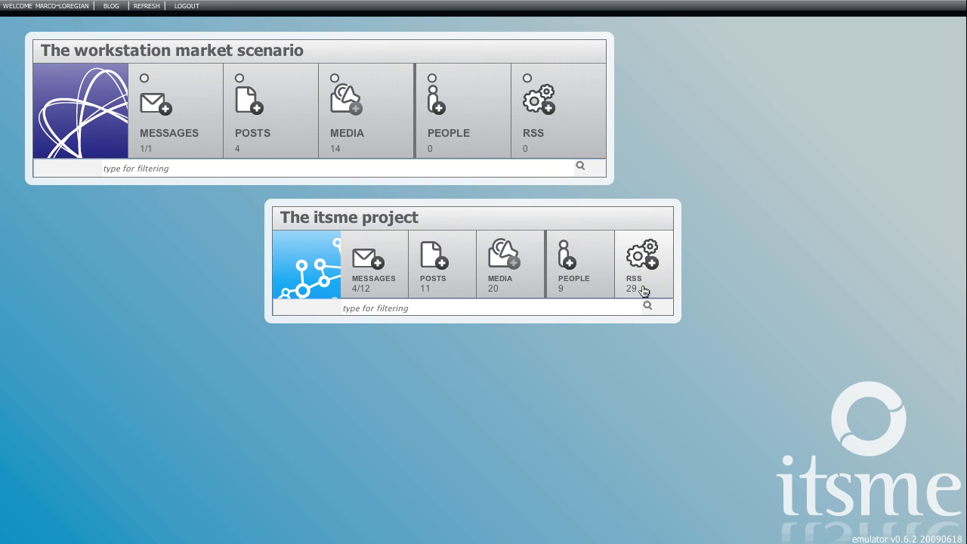
{"action": "mouse_move", "coordinate": [353, 145]}
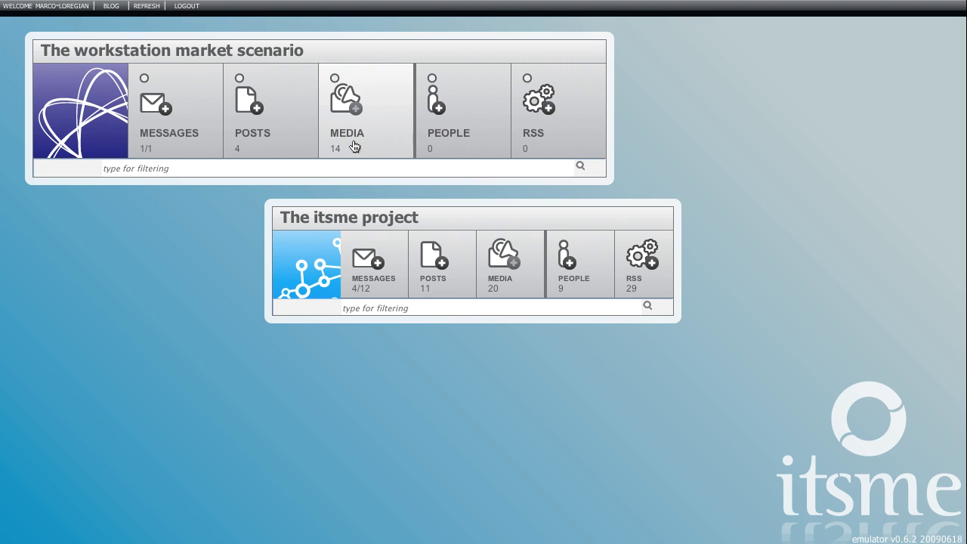
{"action": "mouse_move", "coordinate": [175, 147]}
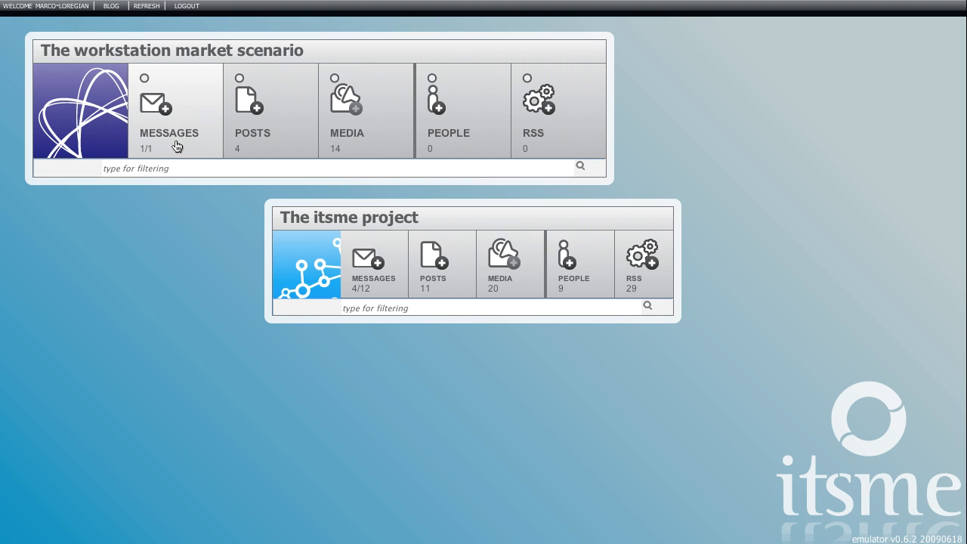
{"action": "mouse_move", "coordinate": [455, 221]}
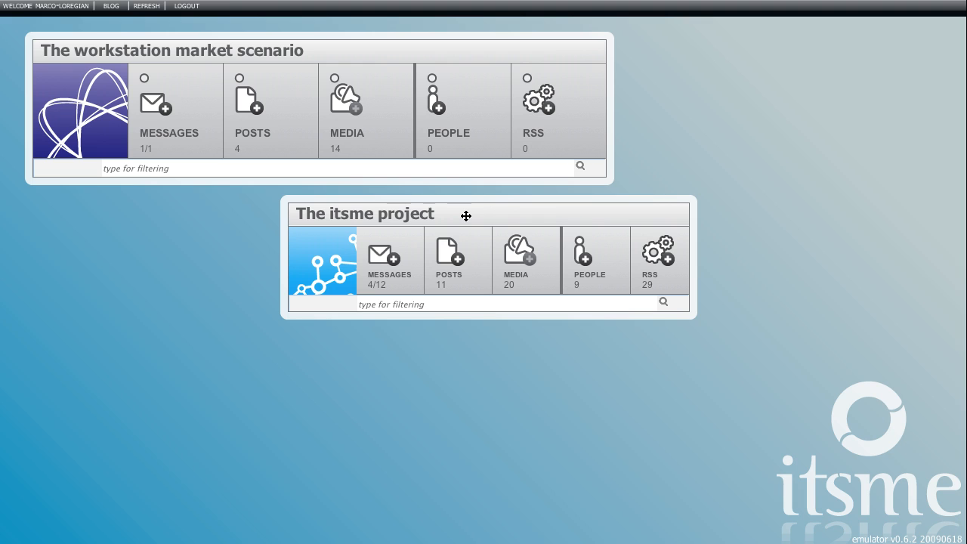
{"action": "mouse_move", "coordinate": [325, 57]}
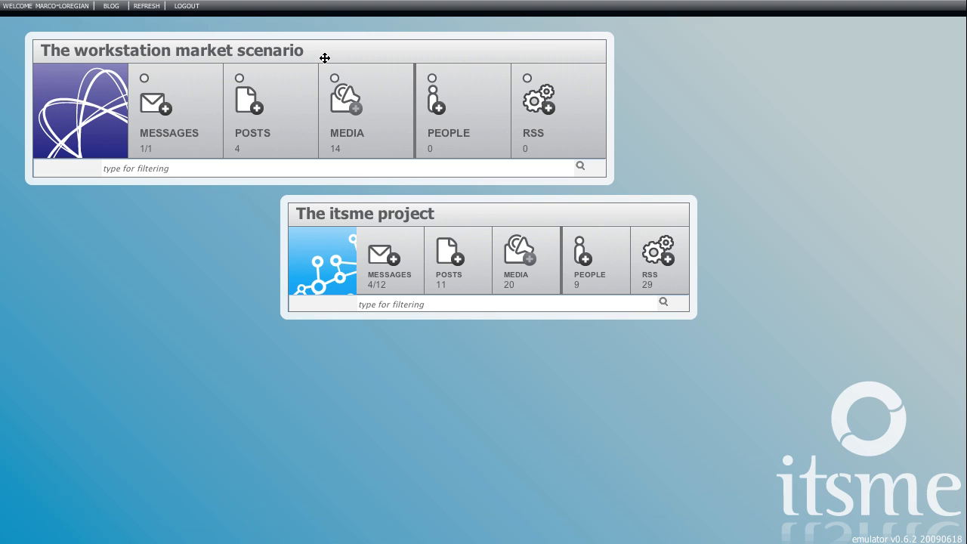
{"action": "mouse_move", "coordinate": [410, 210]}
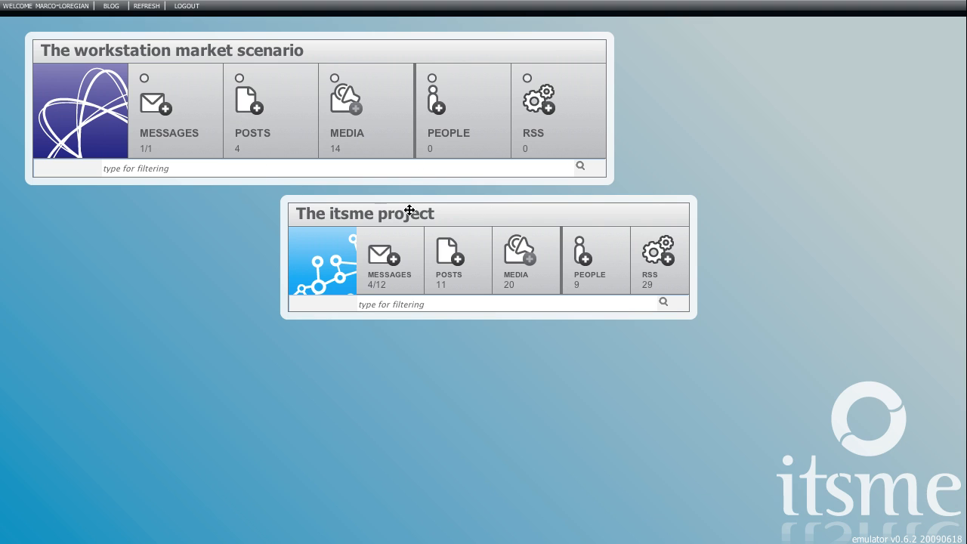
{"action": "mouse_move", "coordinate": [710, 281]}
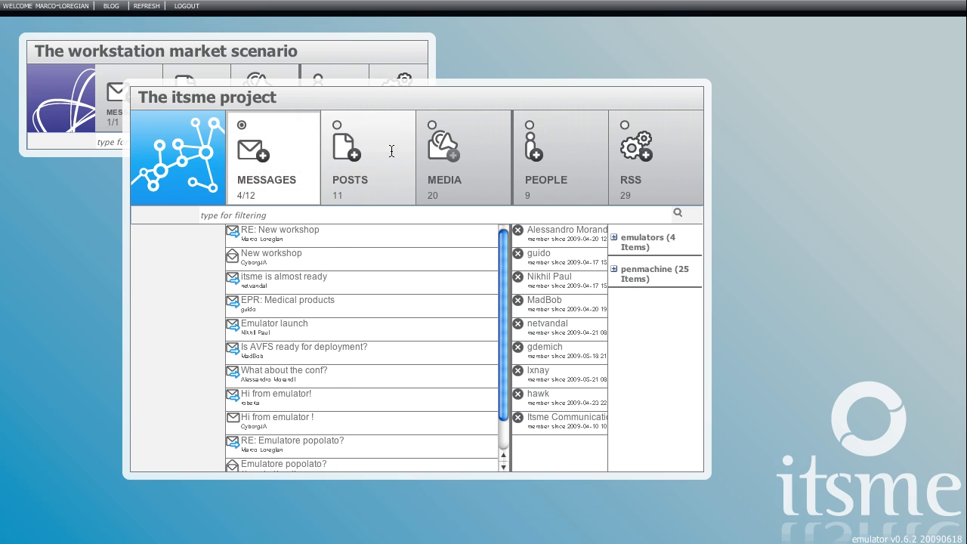
Show the Posts and Media columns alongside the messages and people lists.
{"action": "left_click", "coordinate": [444, 151]}
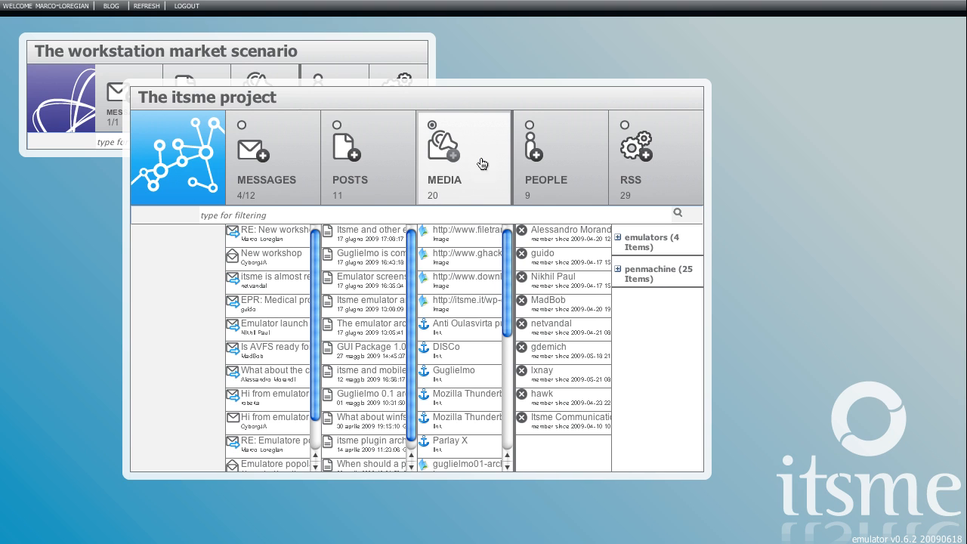
{"action": "mouse_move", "coordinate": [519, 445]}
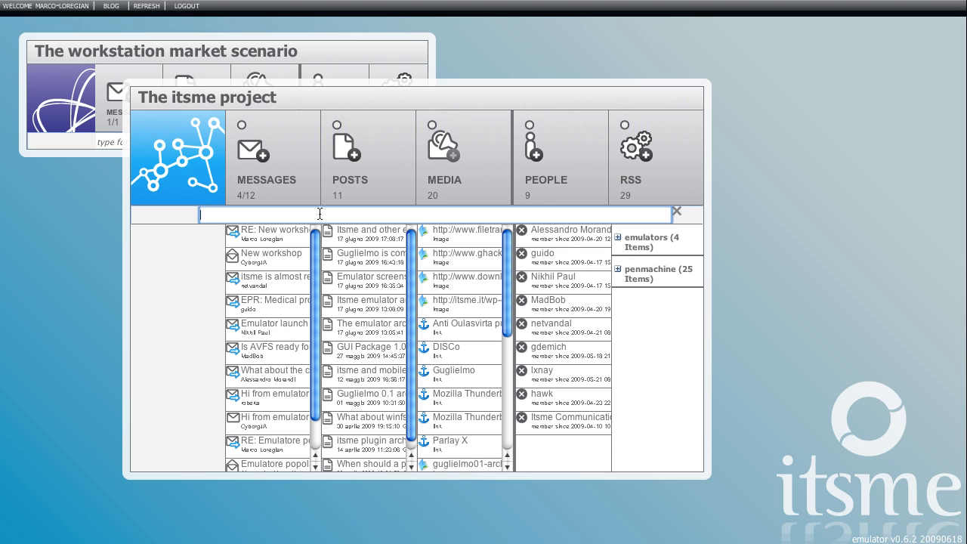
Filter the project lists by 'emulator' and expand the emulators feed entries.
{"action": "type", "text": "emulat"}
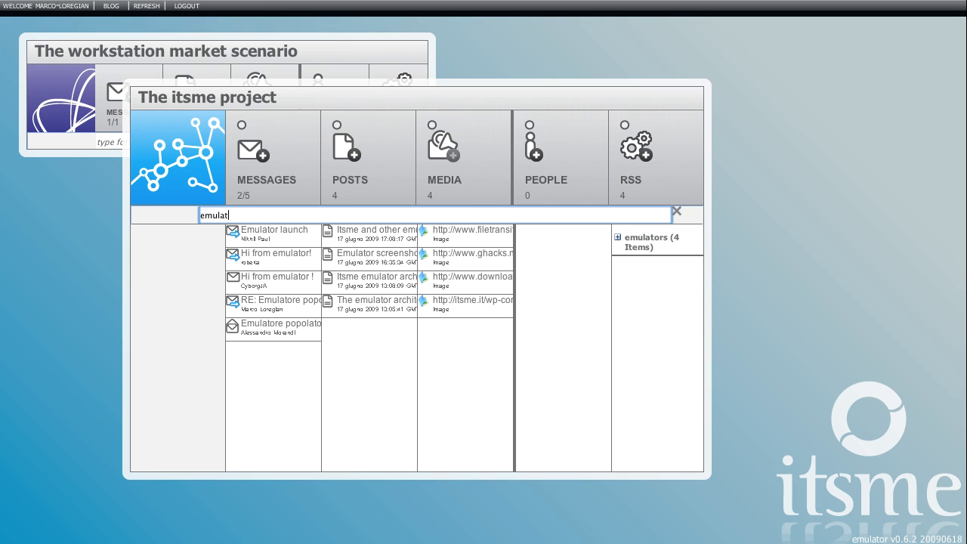
{"action": "type", "text": "or"}
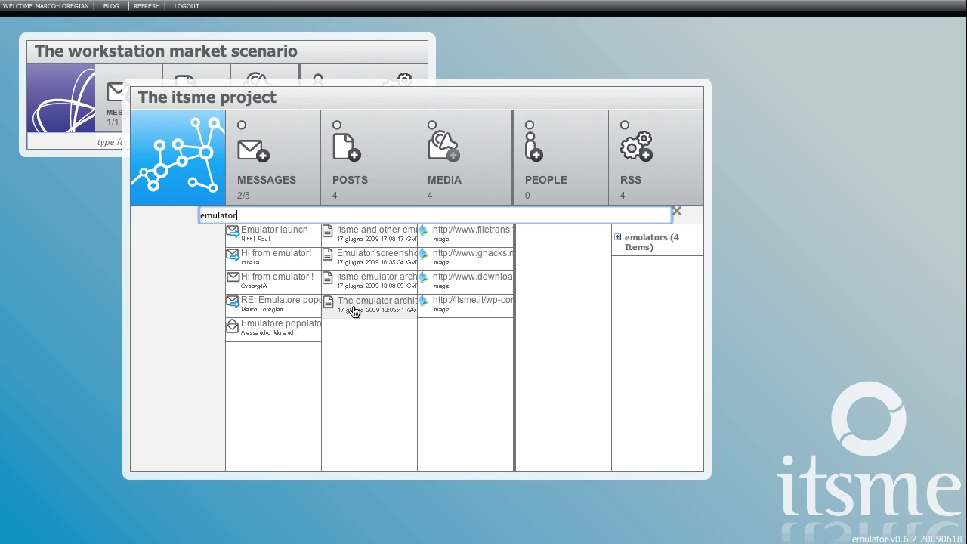
{"action": "mouse_move", "coordinate": [377, 302]}
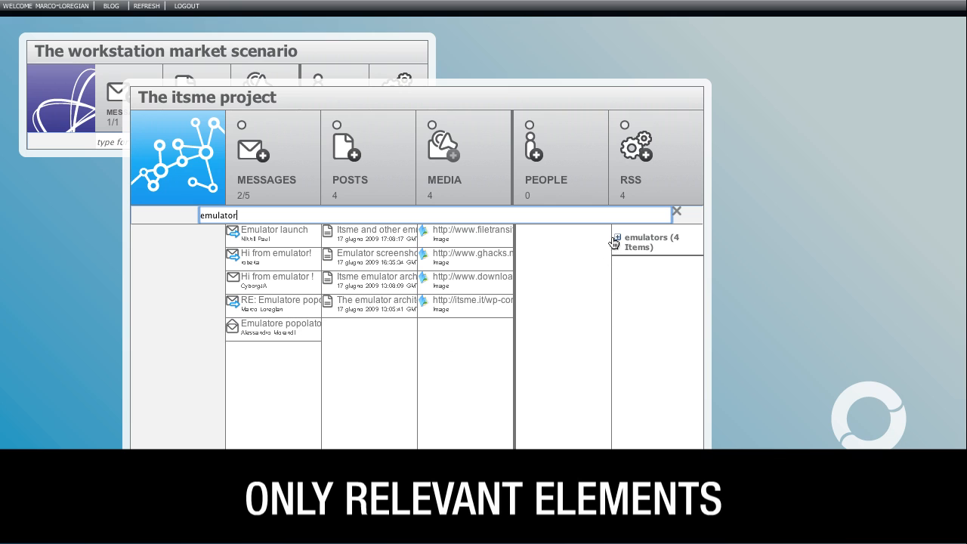
{"action": "left_click", "coordinate": [616, 240]}
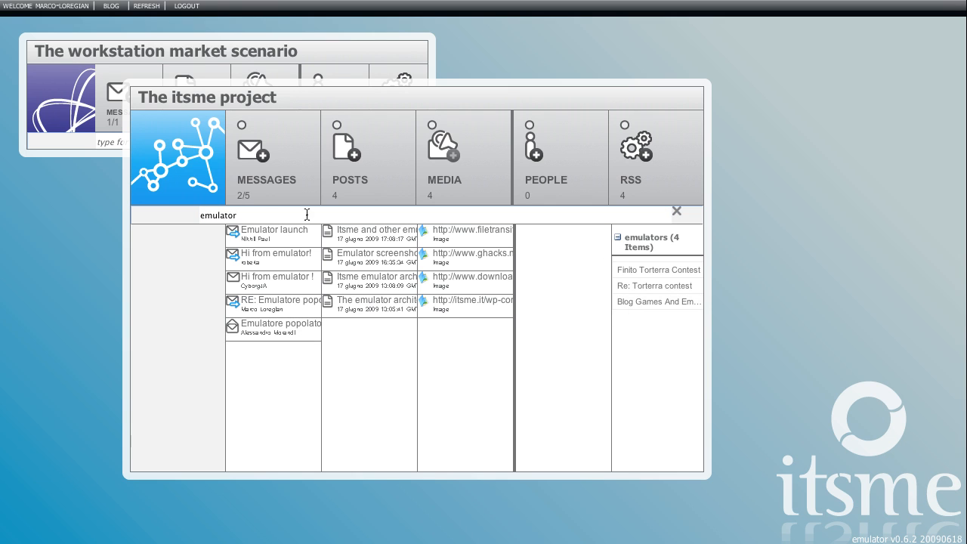
{"action": "left_click", "coordinate": [677, 214]}
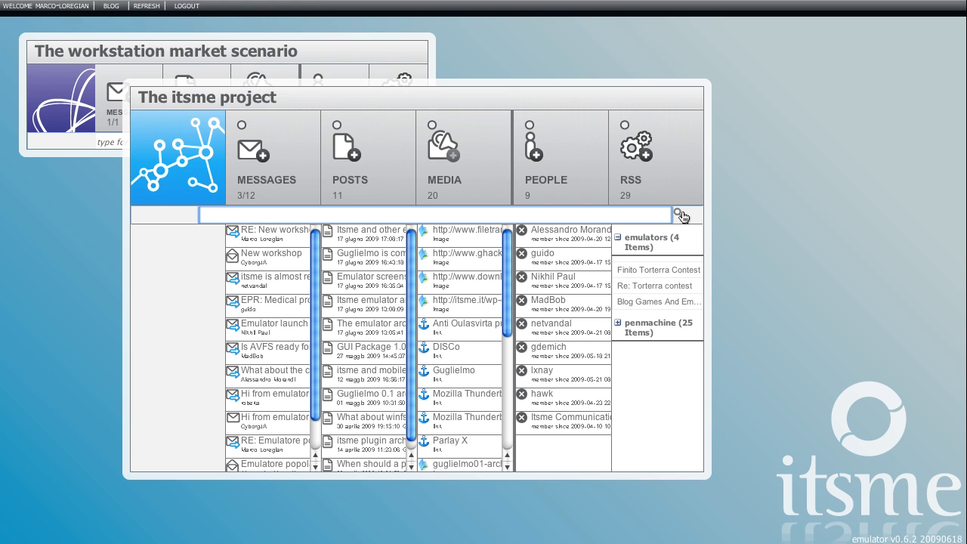
{"action": "mouse_move", "coordinate": [436, 172]}
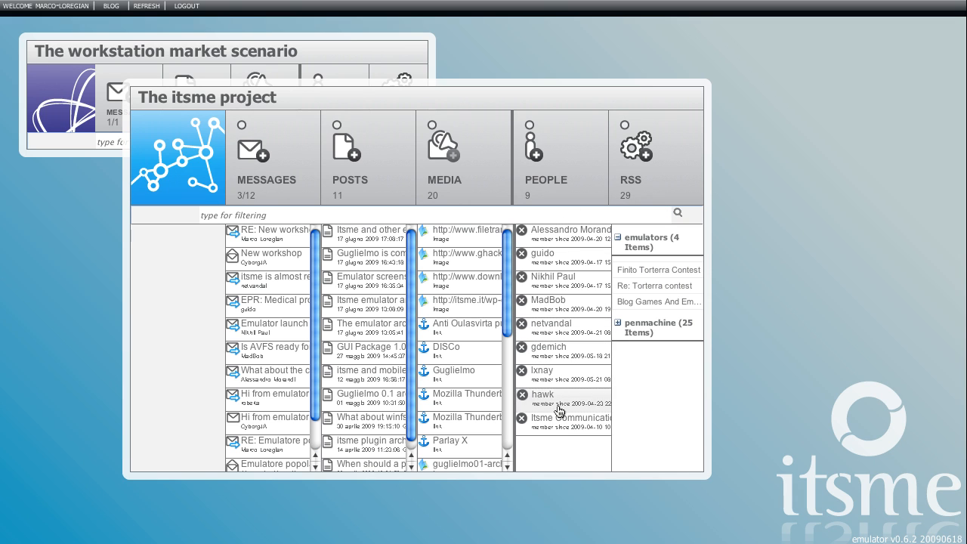
{"action": "mouse_move", "coordinate": [556, 285]}
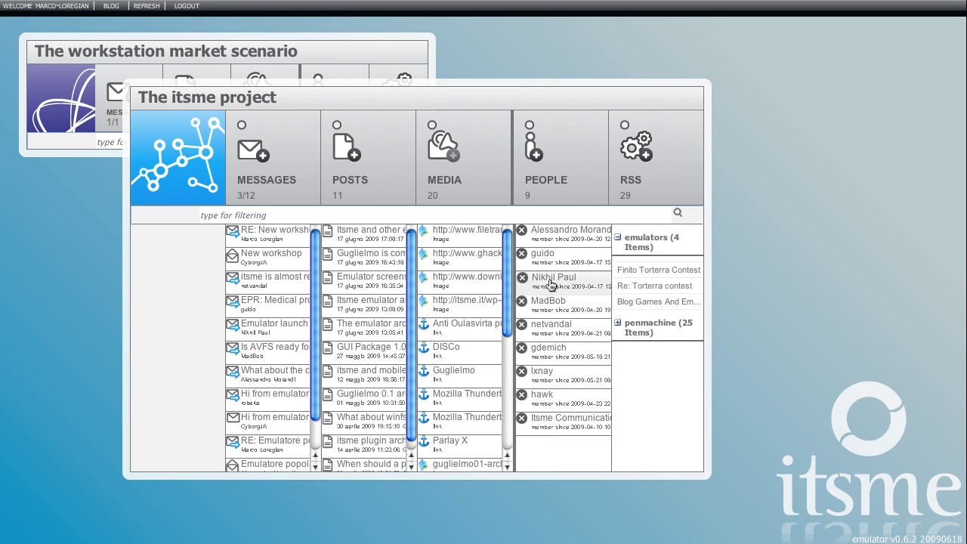
{"action": "left_click", "coordinate": [553, 278]}
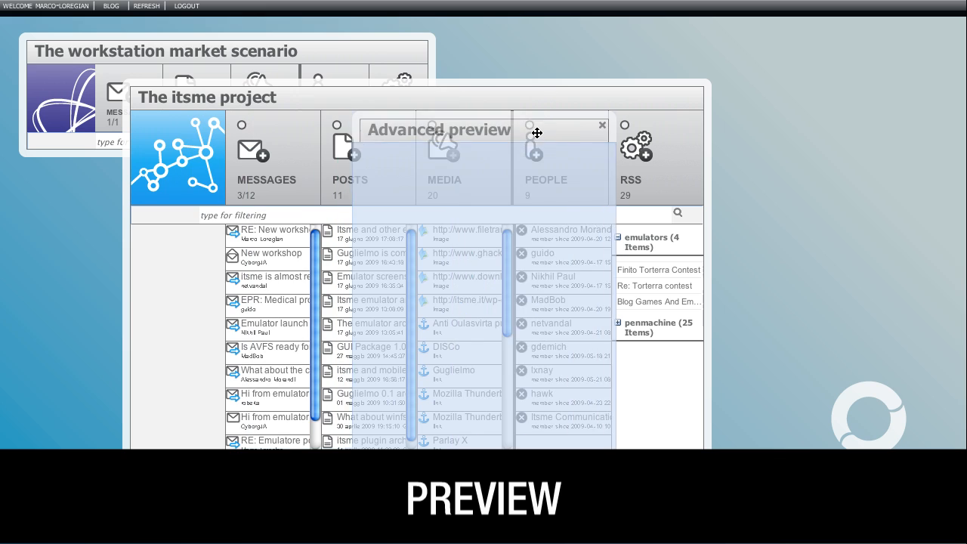
{"action": "left_click", "coordinate": [553, 281]}
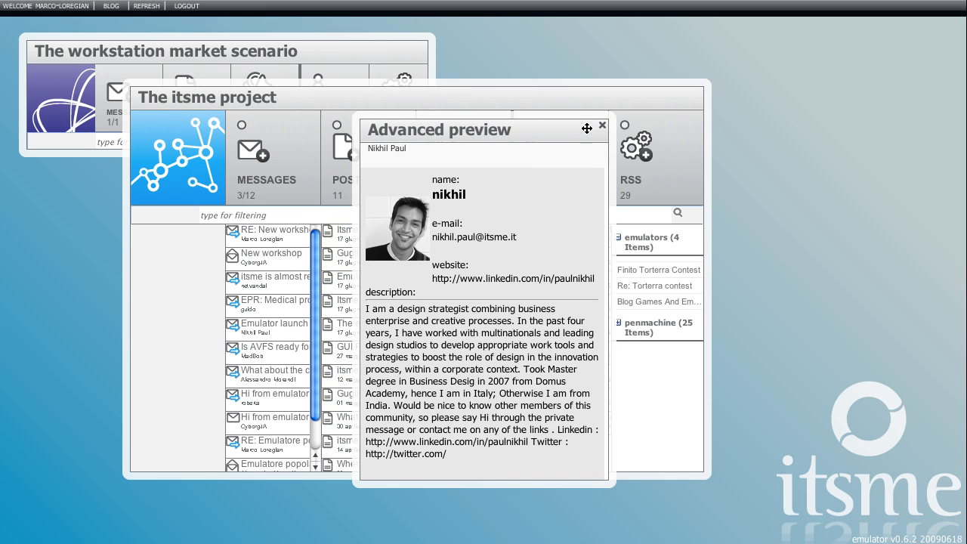
{"action": "left_click", "coordinate": [601, 124]}
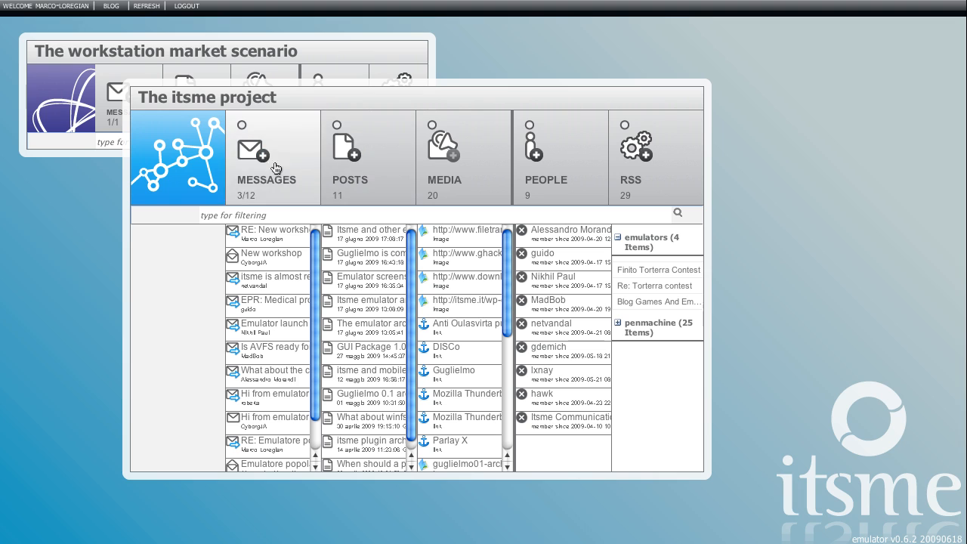
{"action": "mouse_move", "coordinate": [537, 158]}
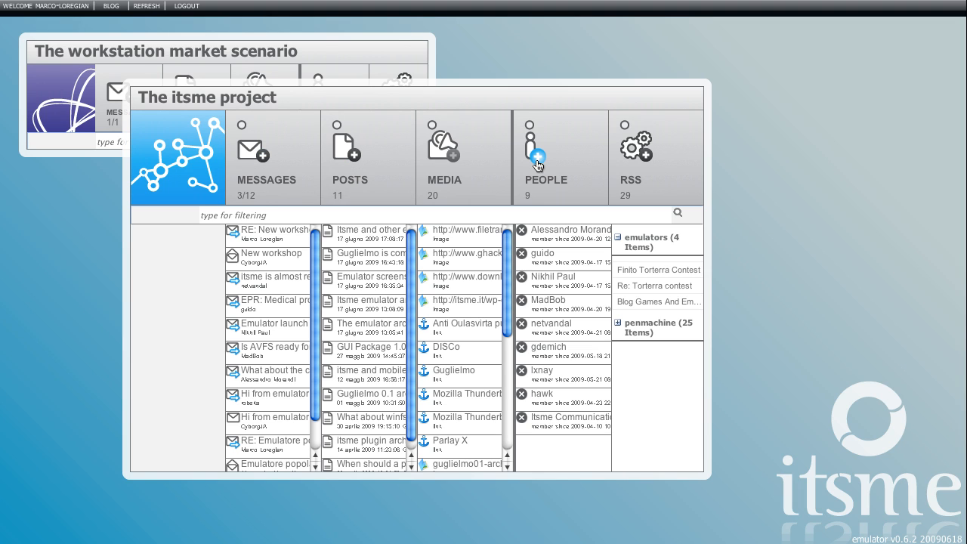
Add roberta to the project's people via the Add People panel filtered by 'roberta'.
{"action": "left_click", "coordinate": [538, 154]}
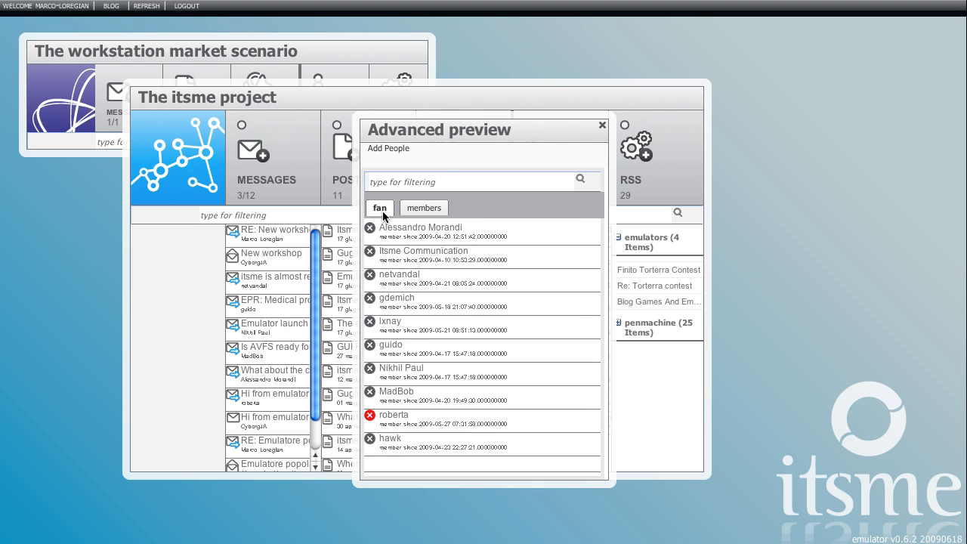
{"action": "left_click", "coordinate": [469, 182]}
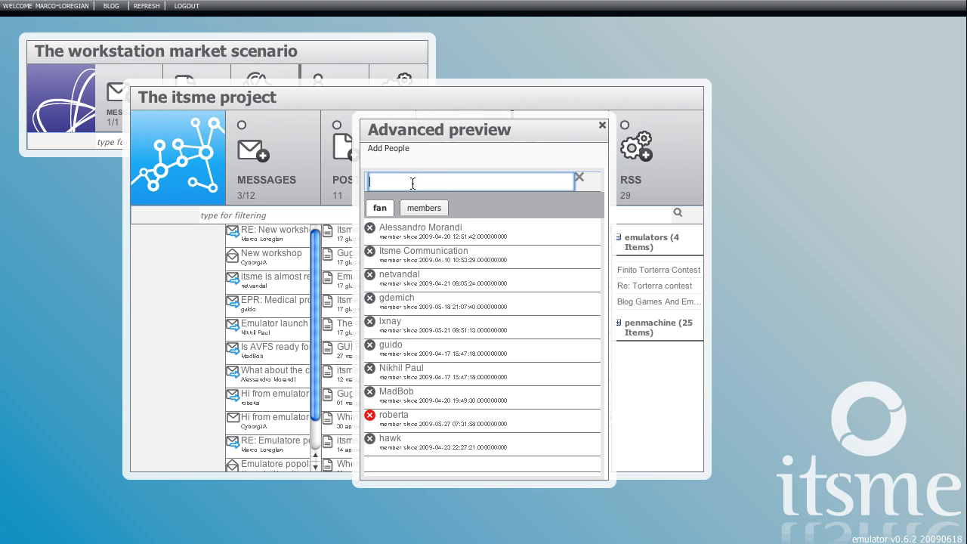
{"action": "type", "text": "roberta"}
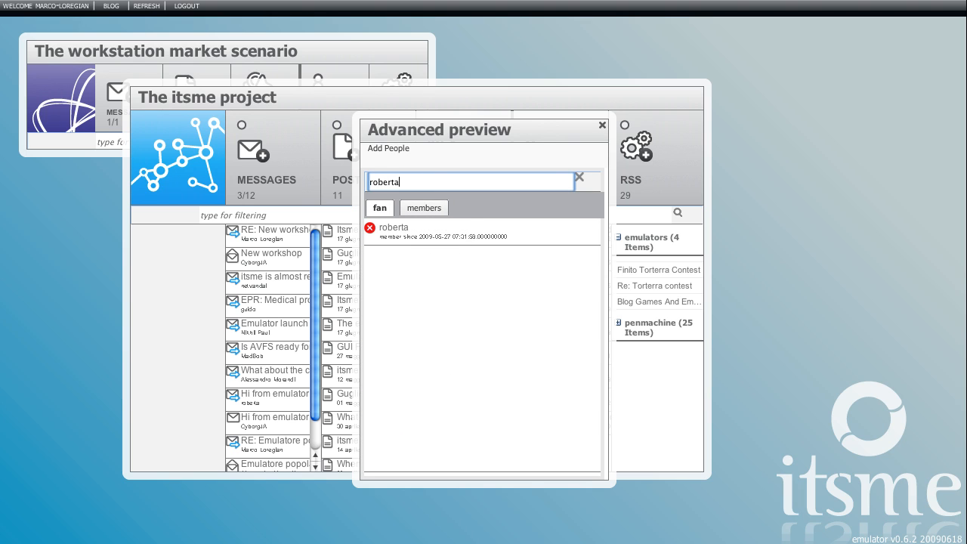
{"action": "right_click", "coordinate": [393, 227]}
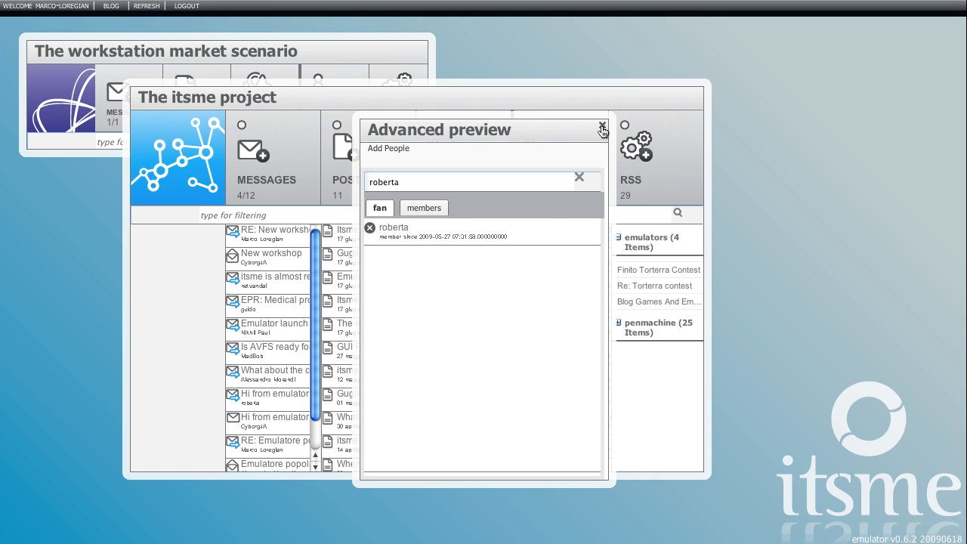
{"action": "left_click", "coordinate": [601, 125]}
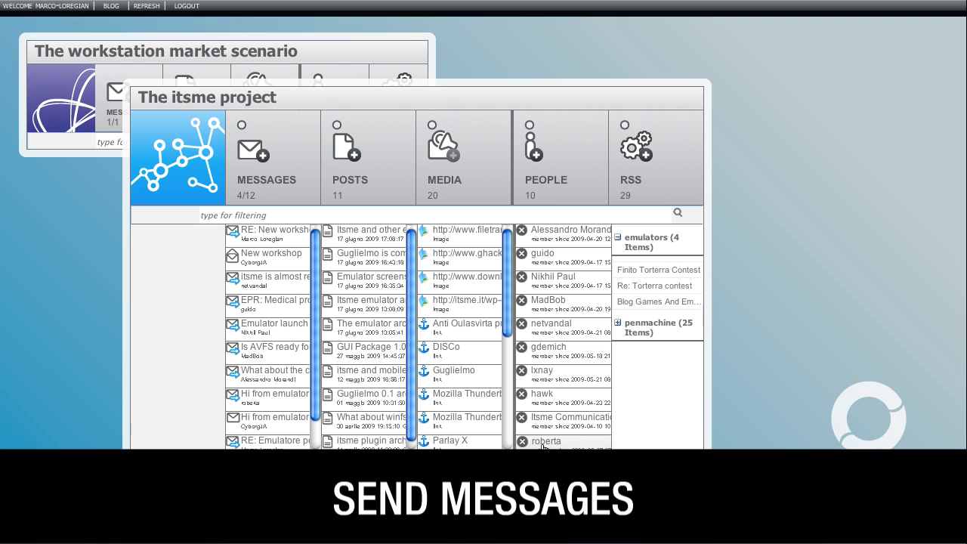
Send roberta the 'Hi!' message reading 'Ciao from the emulator!'.
{"action": "right_click", "coordinate": [545, 441]}
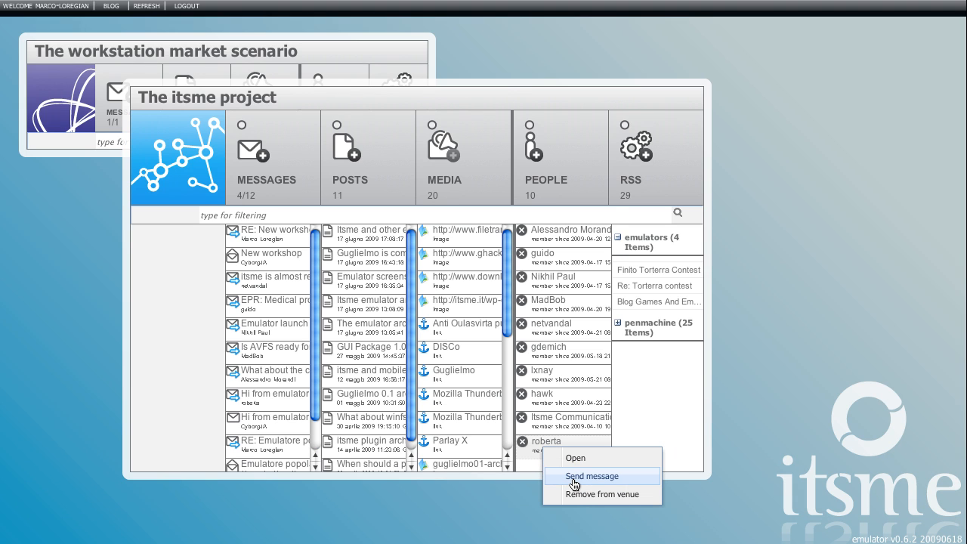
{"action": "left_click", "coordinate": [591, 476]}
{"action": "type", "text": "Ciao"}
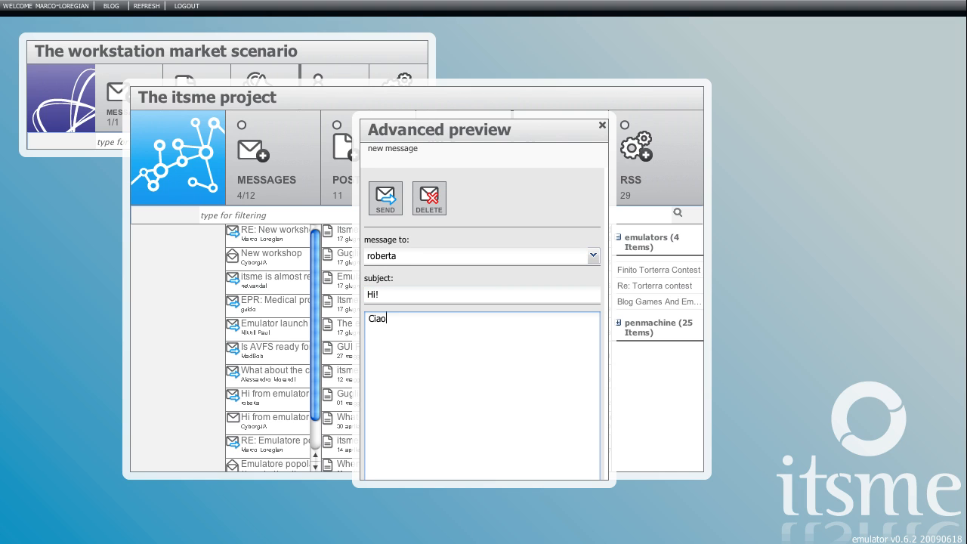
{"action": "type", "text": "from the emula"}
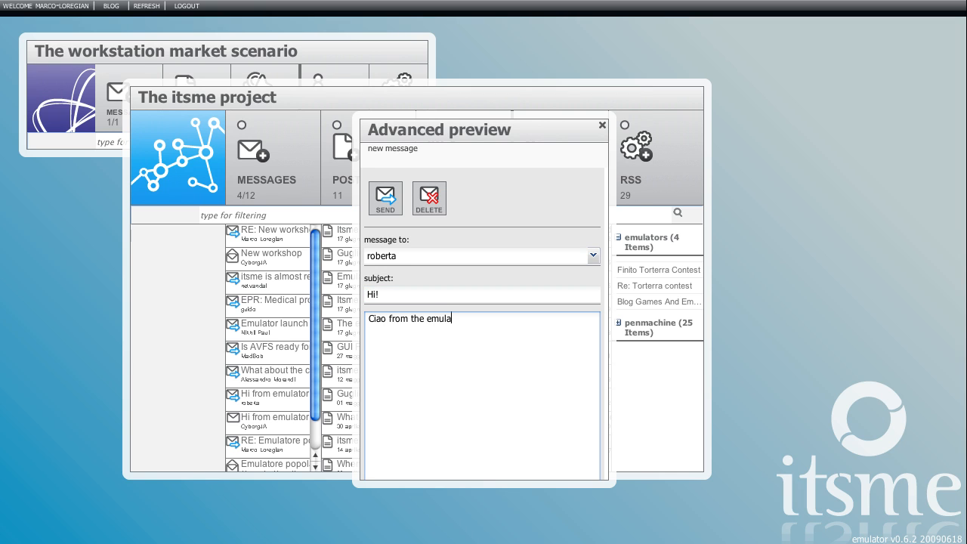
{"action": "left_click", "coordinate": [601, 124]}
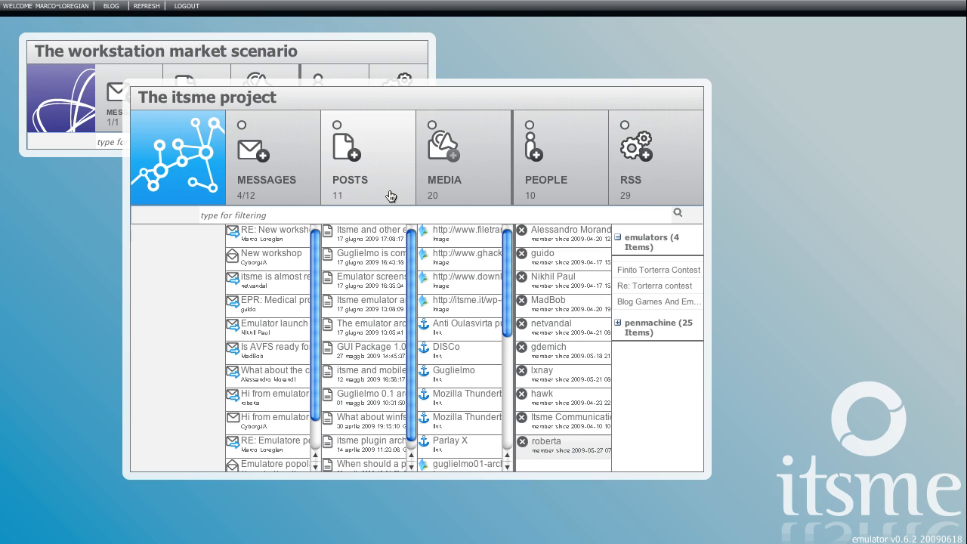
{"action": "mouse_move", "coordinate": [270, 202]}
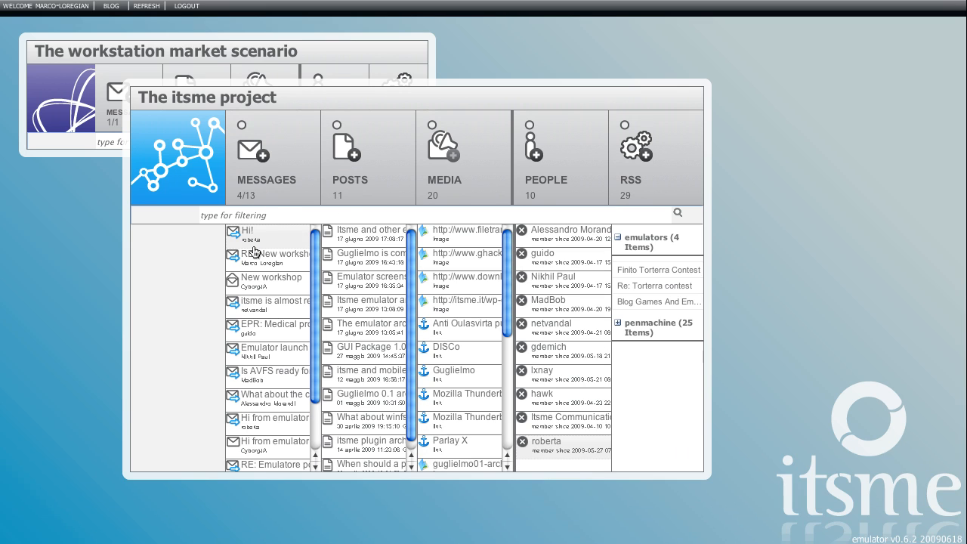
Read the newly arrived Hi! message in the Messages list and close it.
{"action": "left_click", "coordinate": [248, 229]}
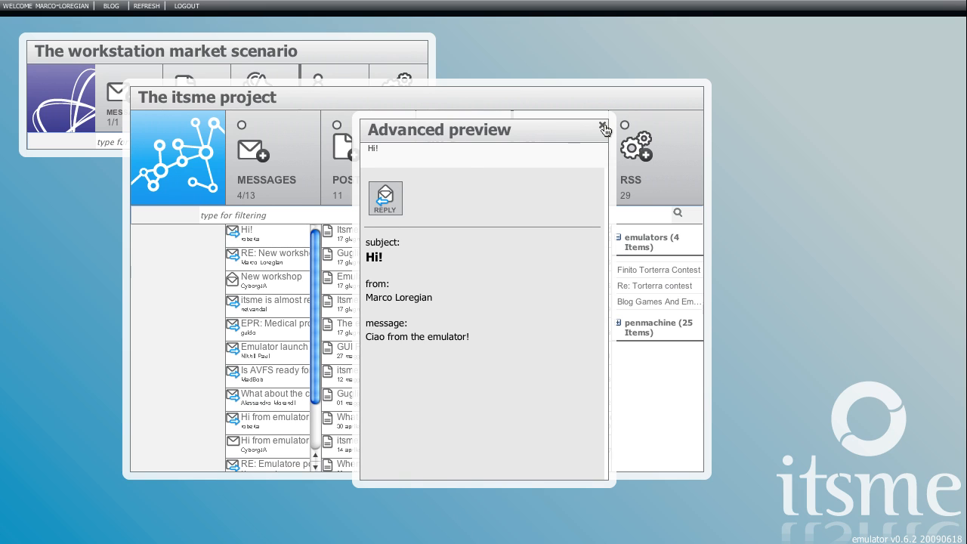
{"action": "left_click", "coordinate": [604, 126]}
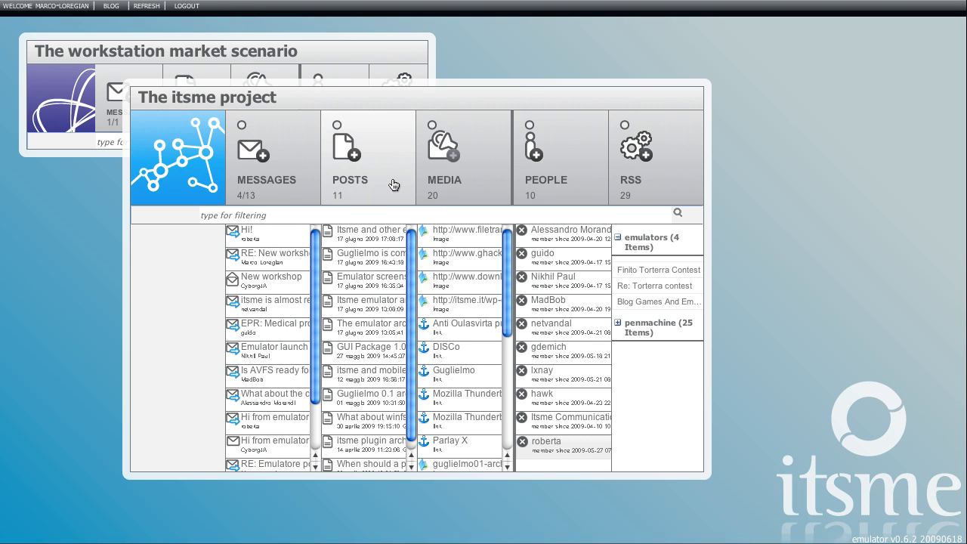
{"action": "left_click", "coordinate": [336, 124]}
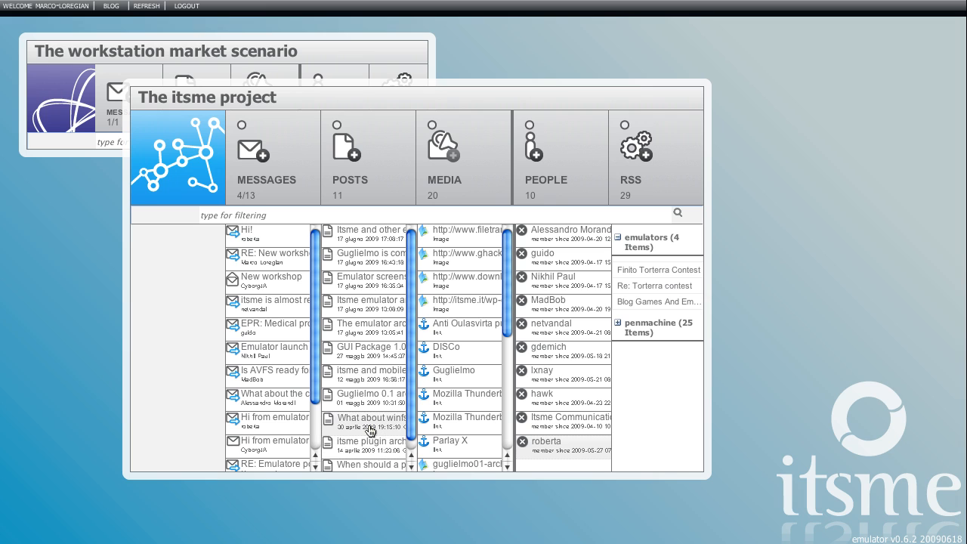
{"action": "left_click", "coordinate": [370, 417]}
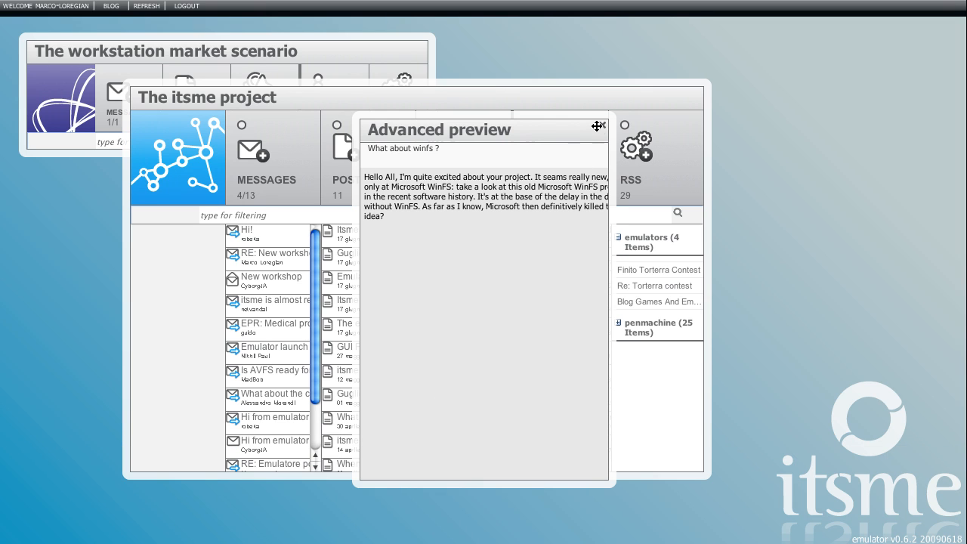
{"action": "left_click", "coordinate": [604, 124]}
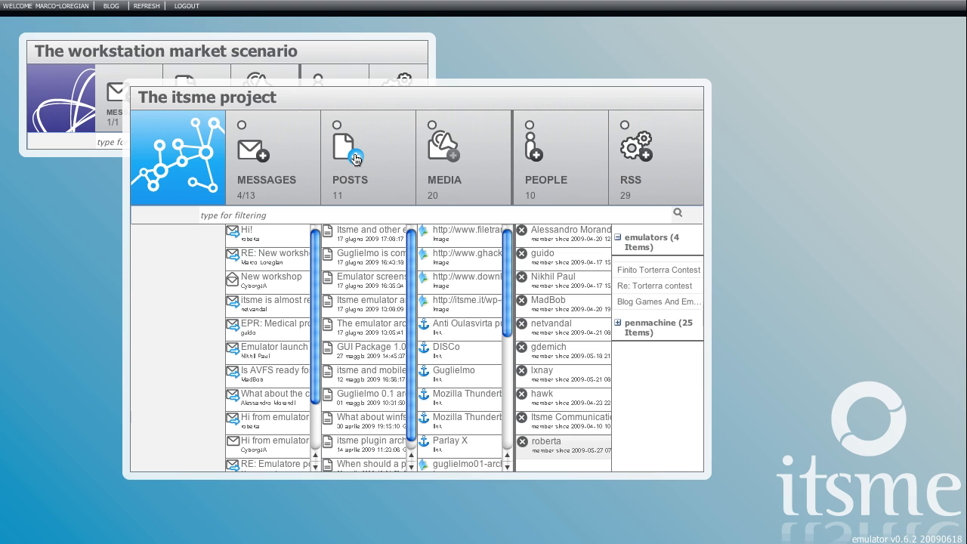
Submit a new post 'Sample pst' with body 'here it is!' and preview it.
{"action": "left_click", "coordinate": [344, 141]}
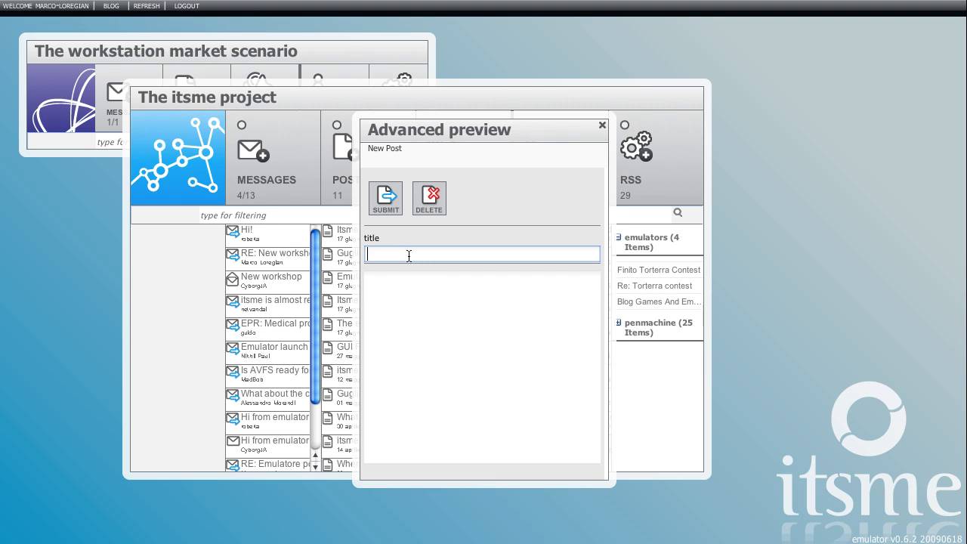
{"action": "type", "text": "Sample pst"}
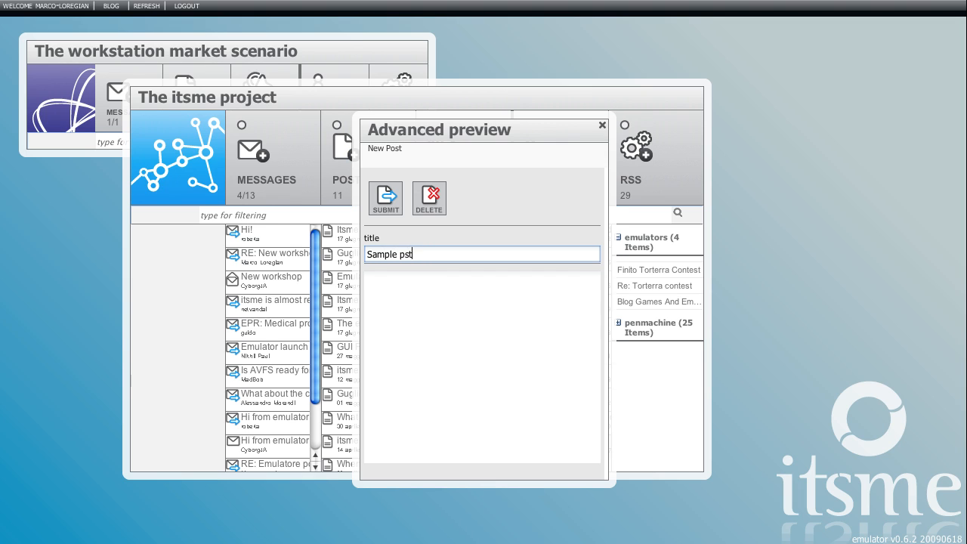
{"action": "type", "text": "here it is"}
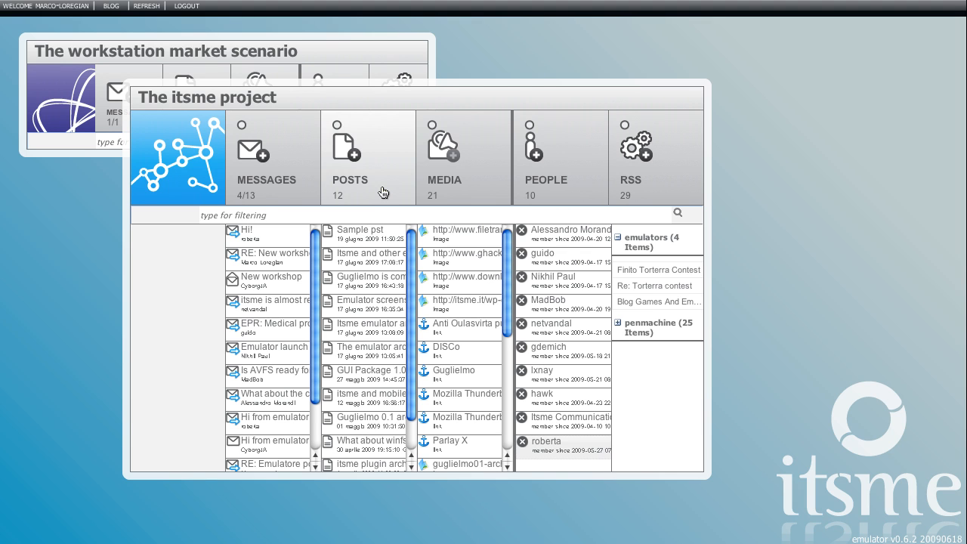
{"action": "left_click", "coordinate": [359, 232]}
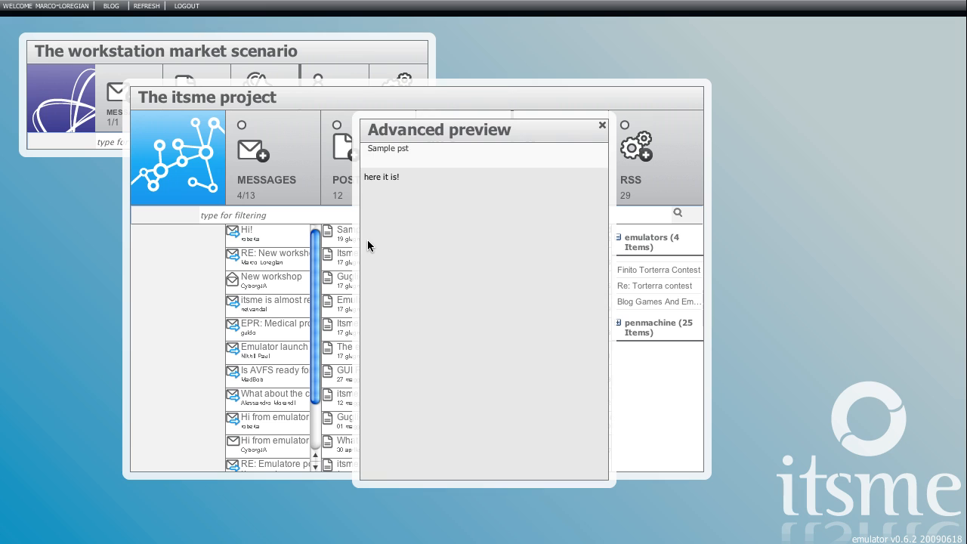
{"action": "mouse_move", "coordinate": [592, 130]}
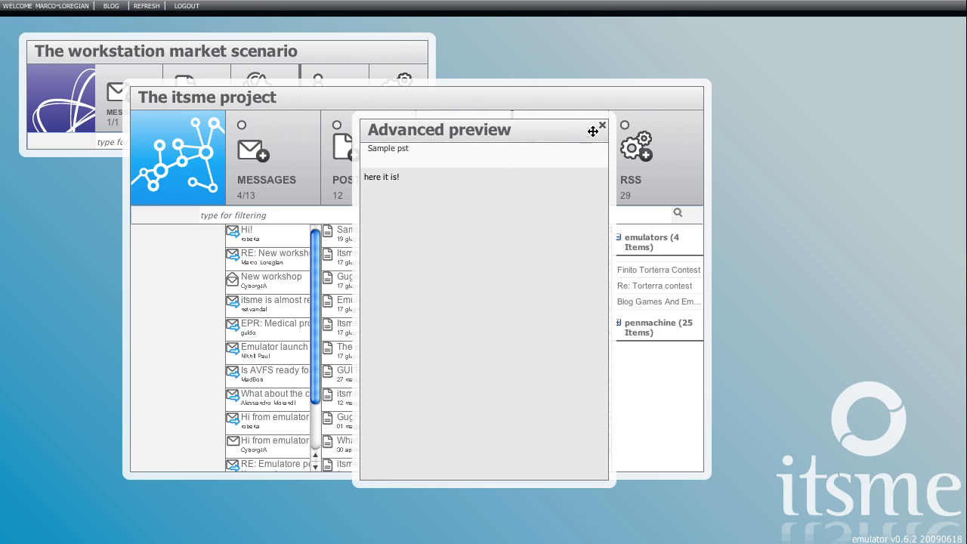
{"action": "left_click", "coordinate": [603, 125]}
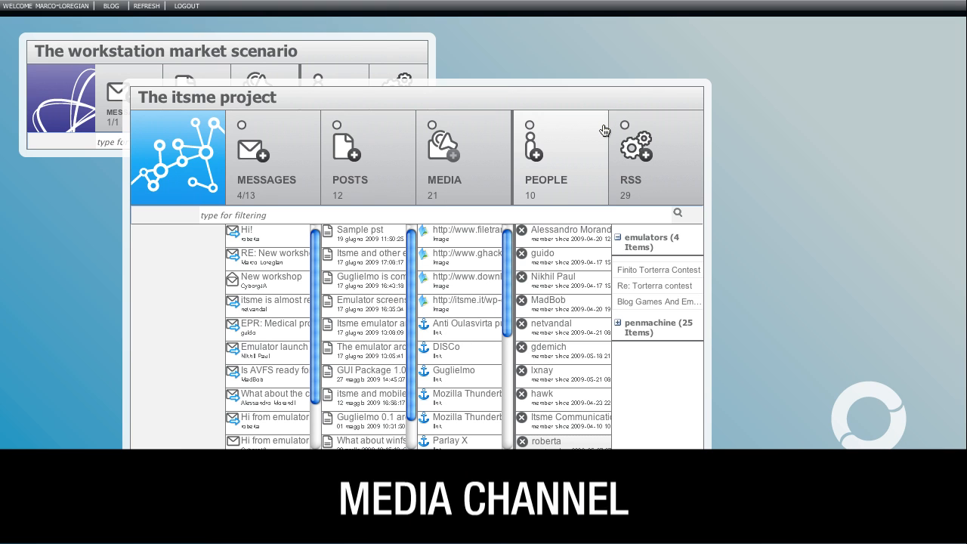
{"action": "left_click", "coordinate": [444, 151]}
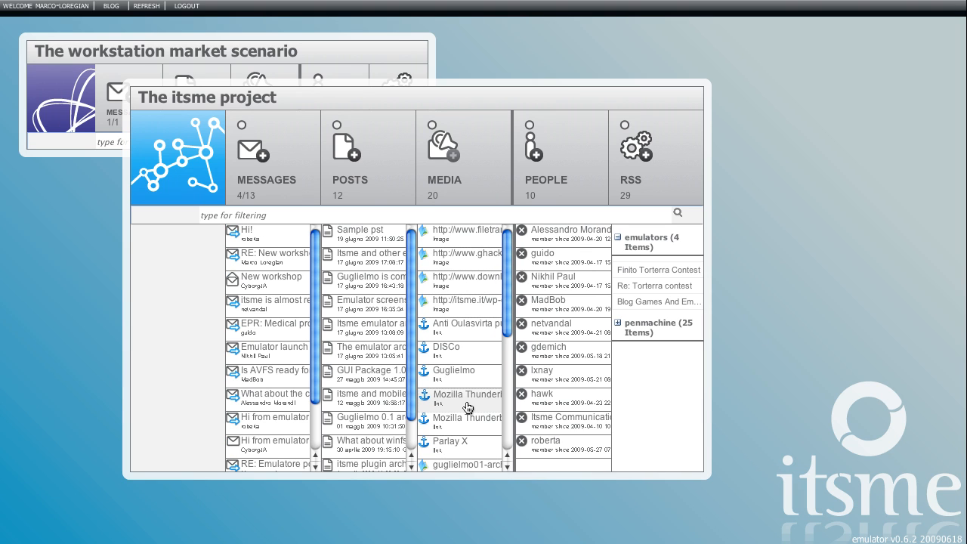
{"action": "left_click", "coordinate": [465, 280]}
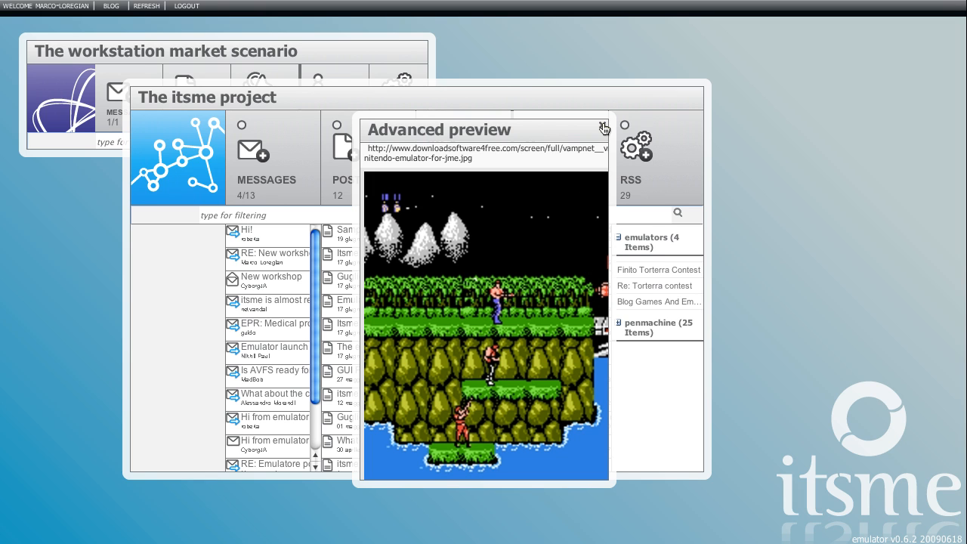
{"action": "left_click", "coordinate": [604, 127]}
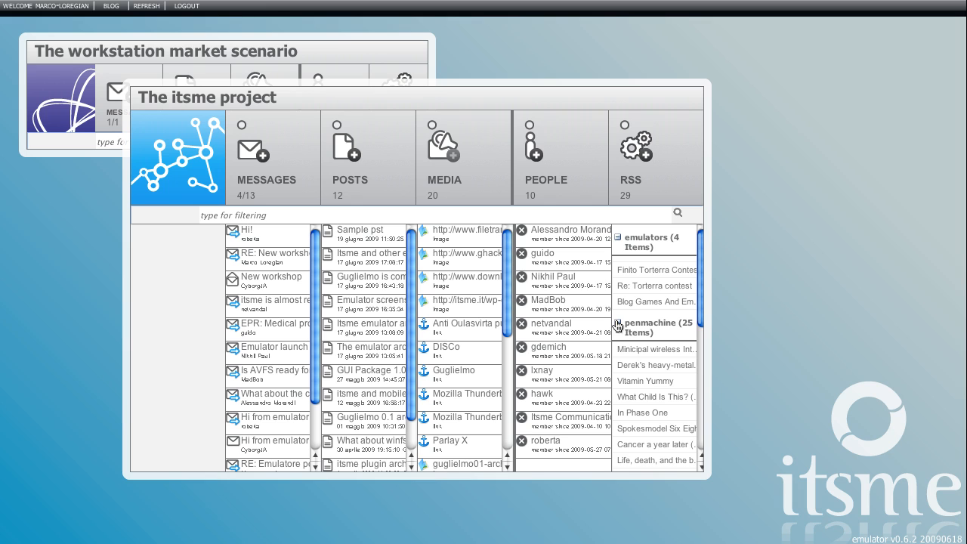
Scroll the RSS column through the expanded penmachine feed's articles.
{"action": "scroll", "scroll_direction": "down", "scroll_amount": 3}
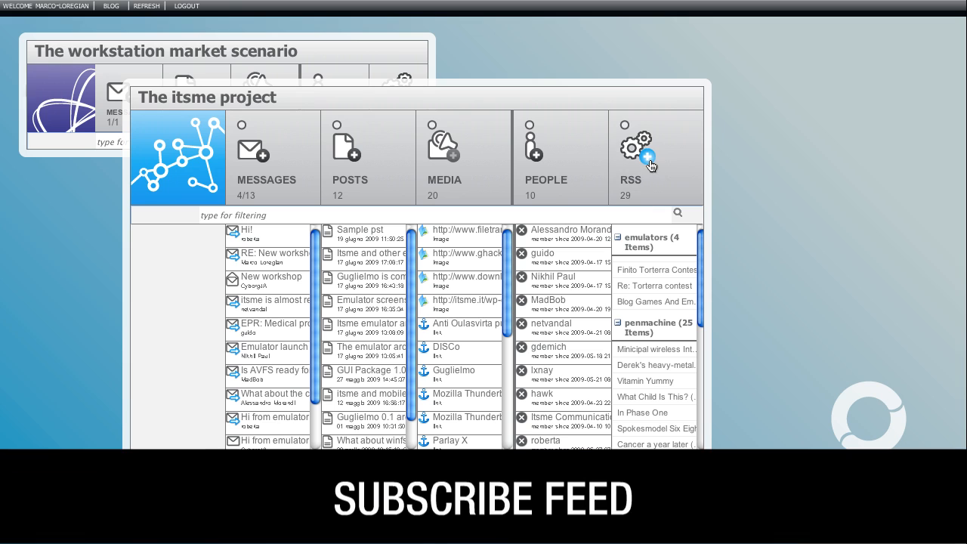
Subscribe to the itsme feed from the Add RSS browse list after checking search and new.
{"action": "left_click", "coordinate": [647, 159]}
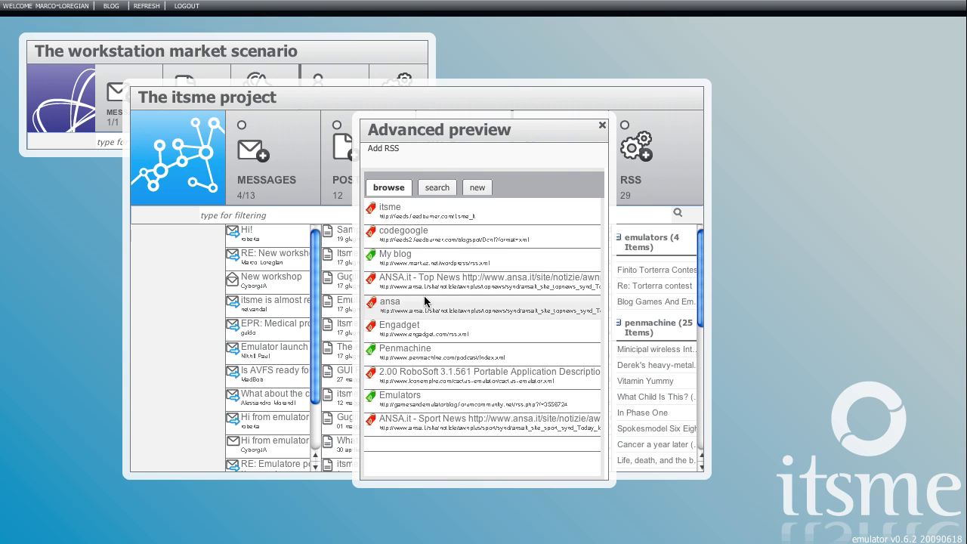
{"action": "left_click", "coordinate": [437, 187]}
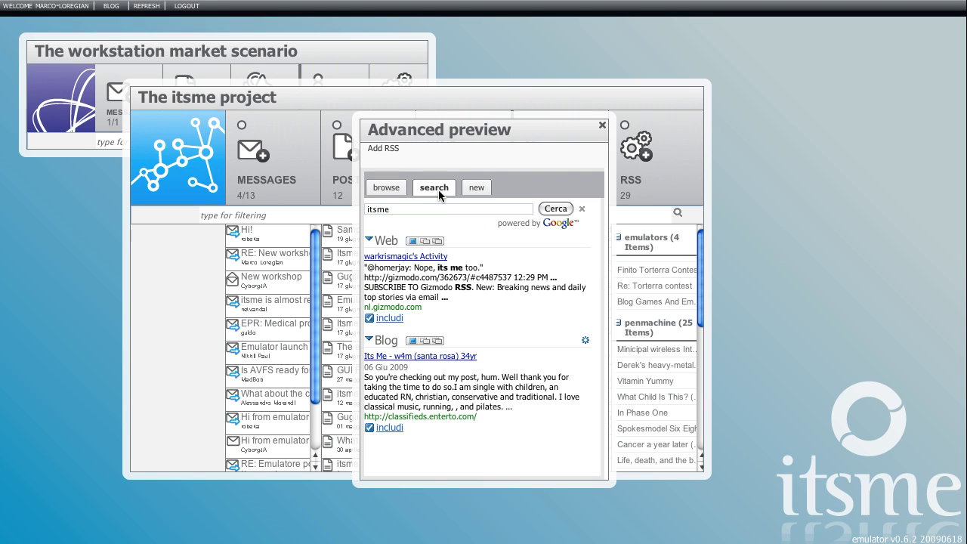
{"action": "left_click", "coordinate": [474, 187]}
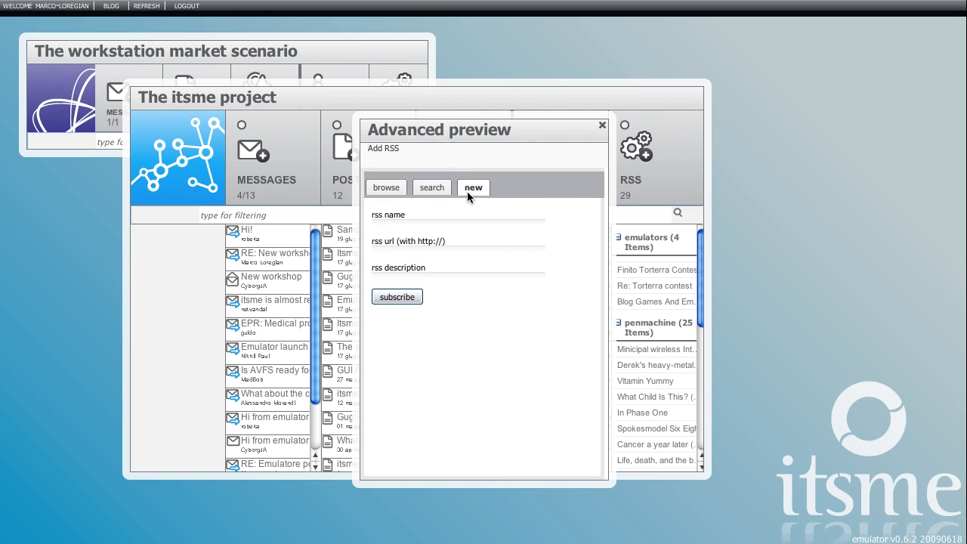
{"action": "mouse_move", "coordinate": [430, 229]}
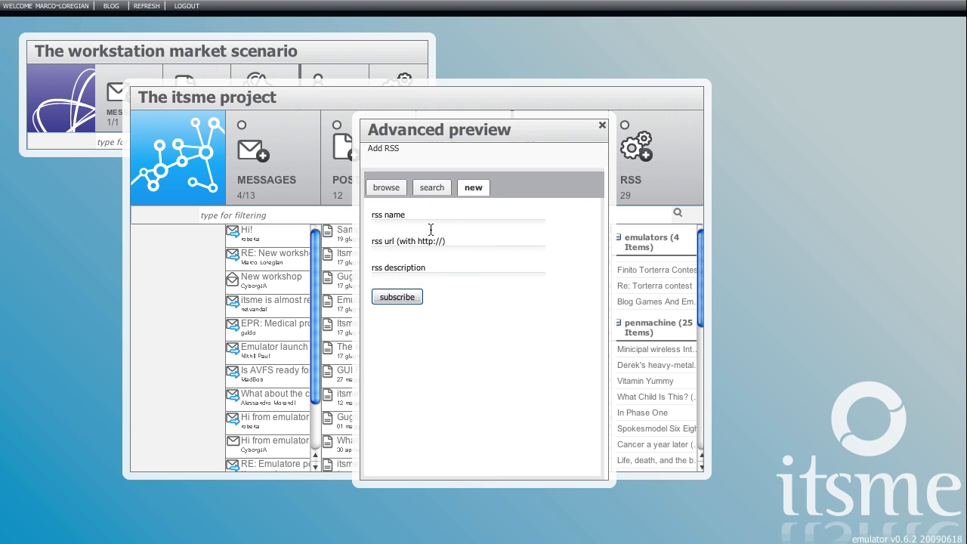
{"action": "left_click", "coordinate": [387, 187]}
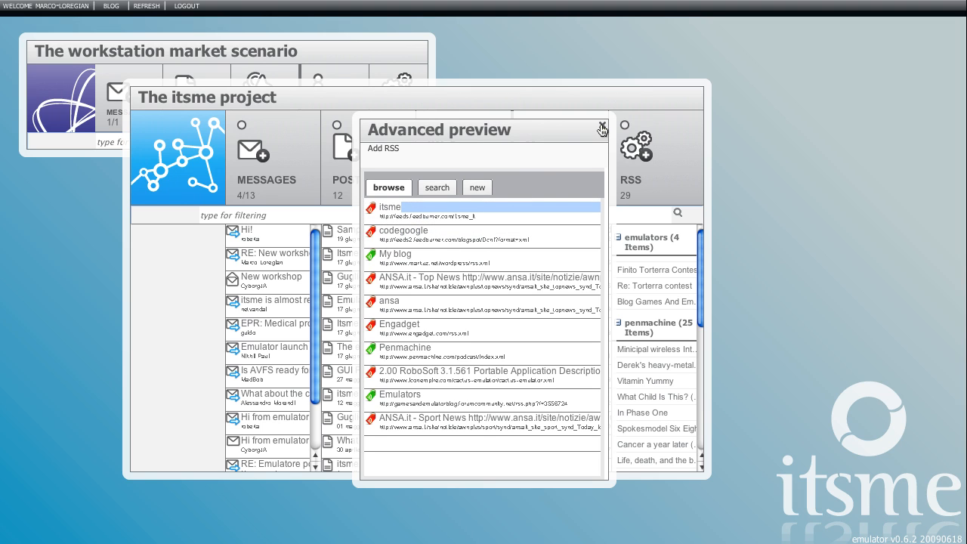
{"action": "left_click", "coordinate": [601, 125]}
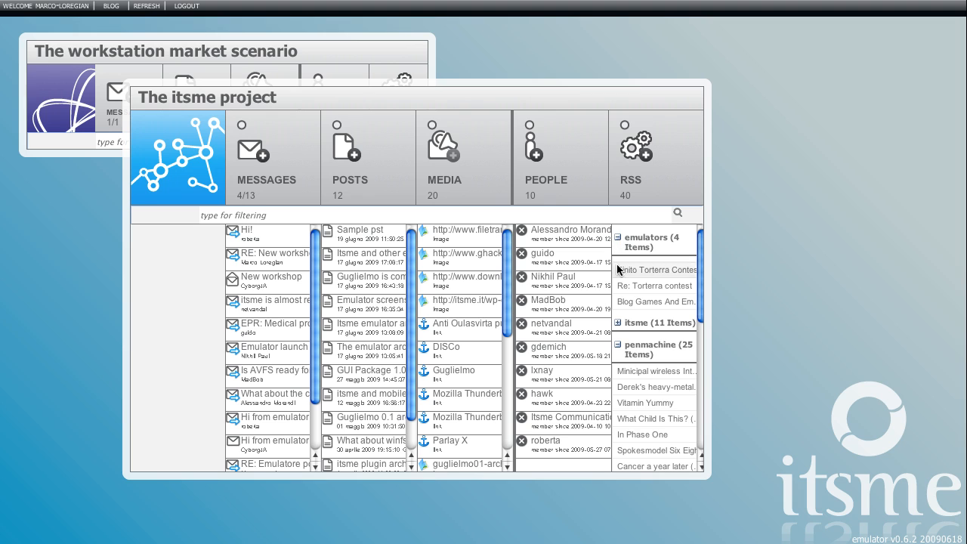
Expand the itsme (11 Items) feed and scroll through its articles.
{"action": "left_click", "coordinate": [619, 324]}
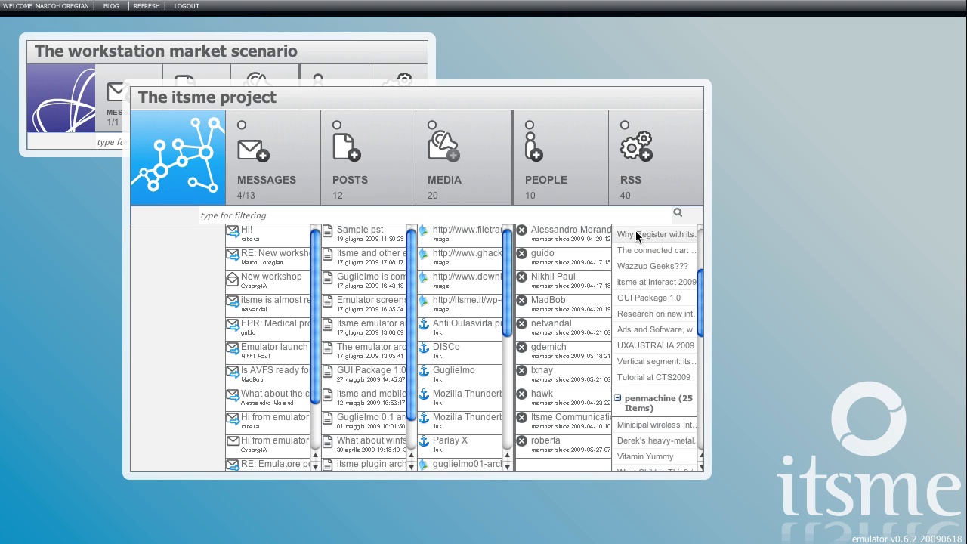
{"action": "scroll", "scroll_direction": "up", "scroll_amount": 3}
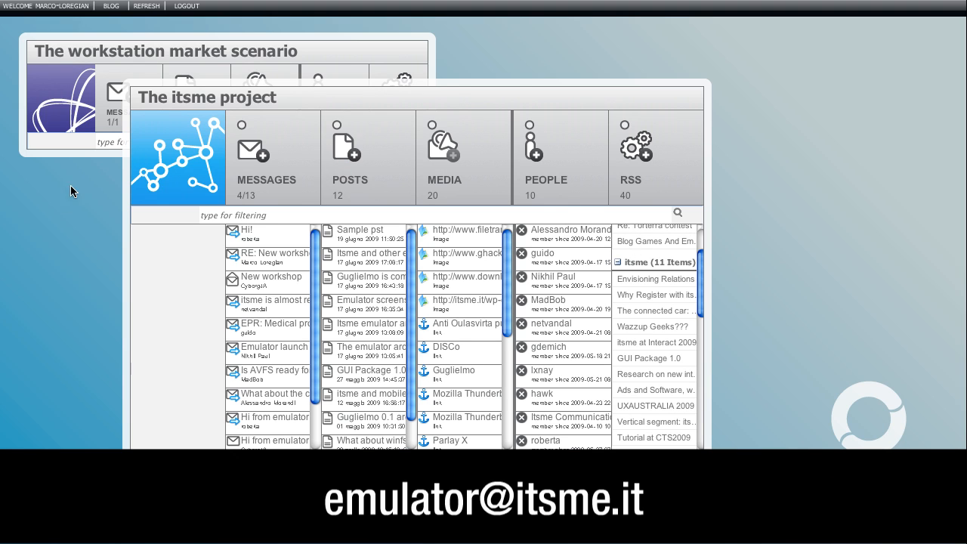
{"action": "mouse_move", "coordinate": [791, 419]}
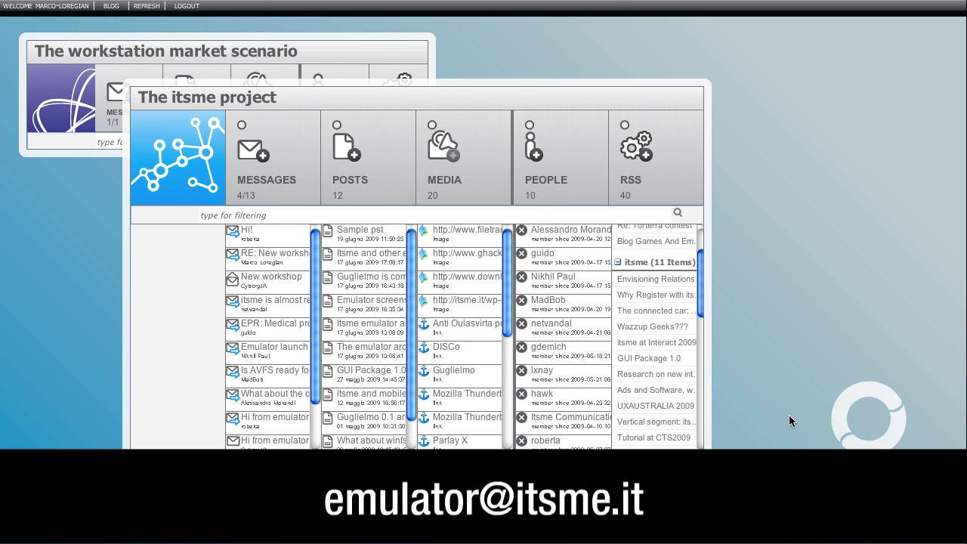